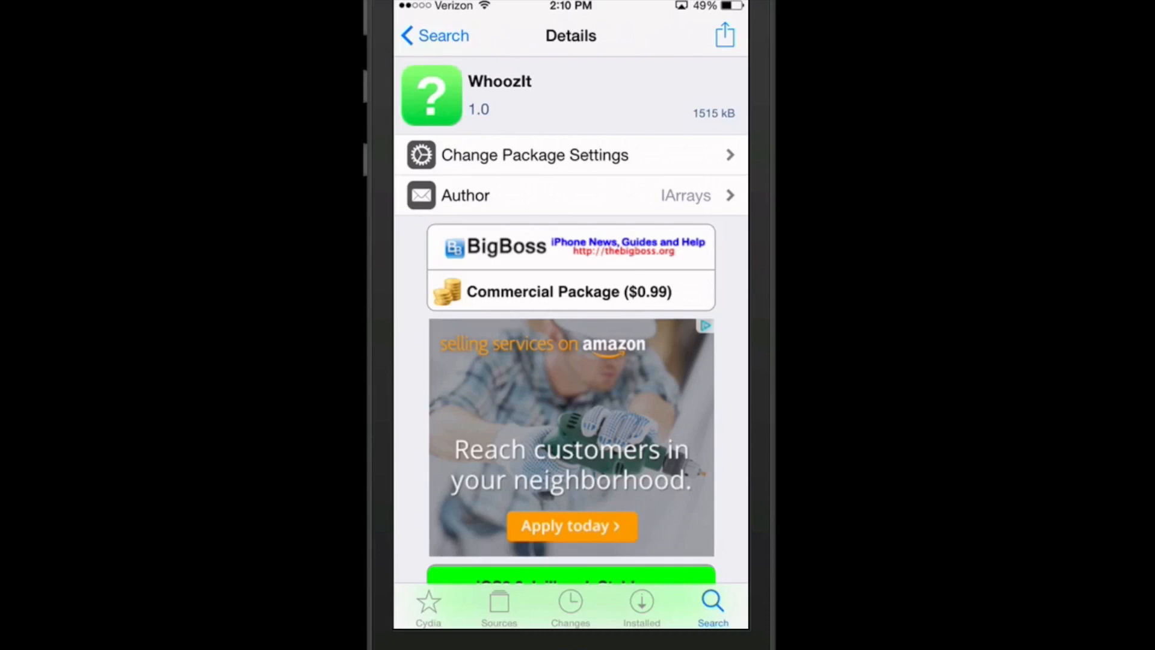
Scroll past the WhoozIt caller ID description to its full-size screenshots
{"action": "scroll", "scroll_direction": "down", "scroll_amount": 3}
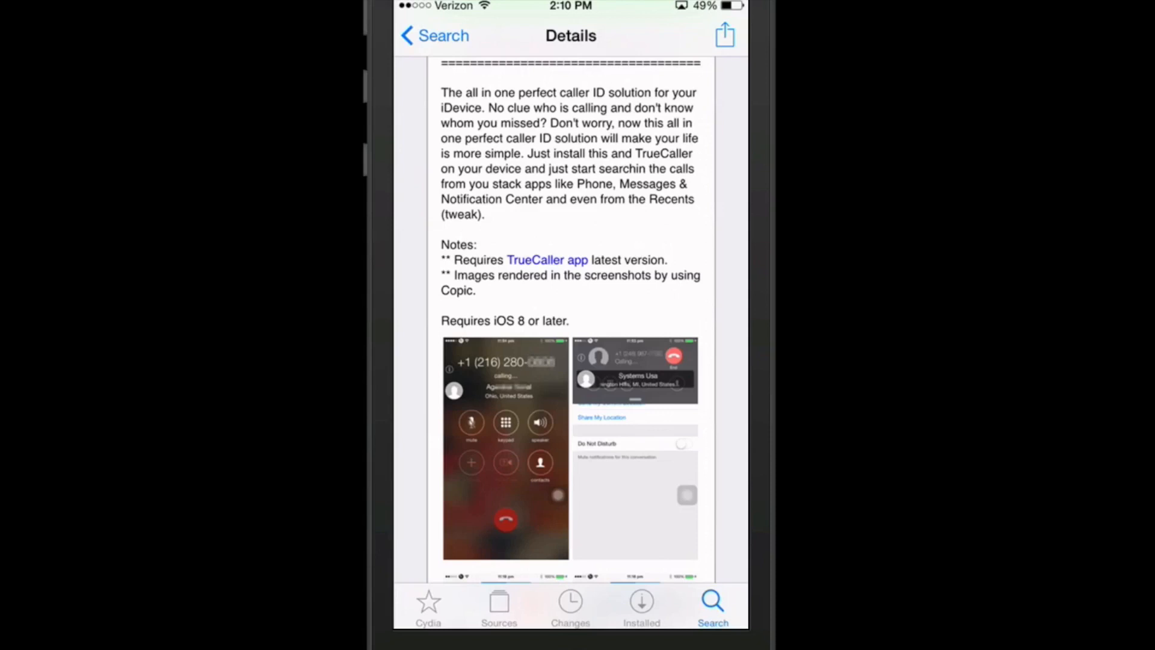
{"action": "scroll", "scroll_direction": "down", "scroll_amount": 3}
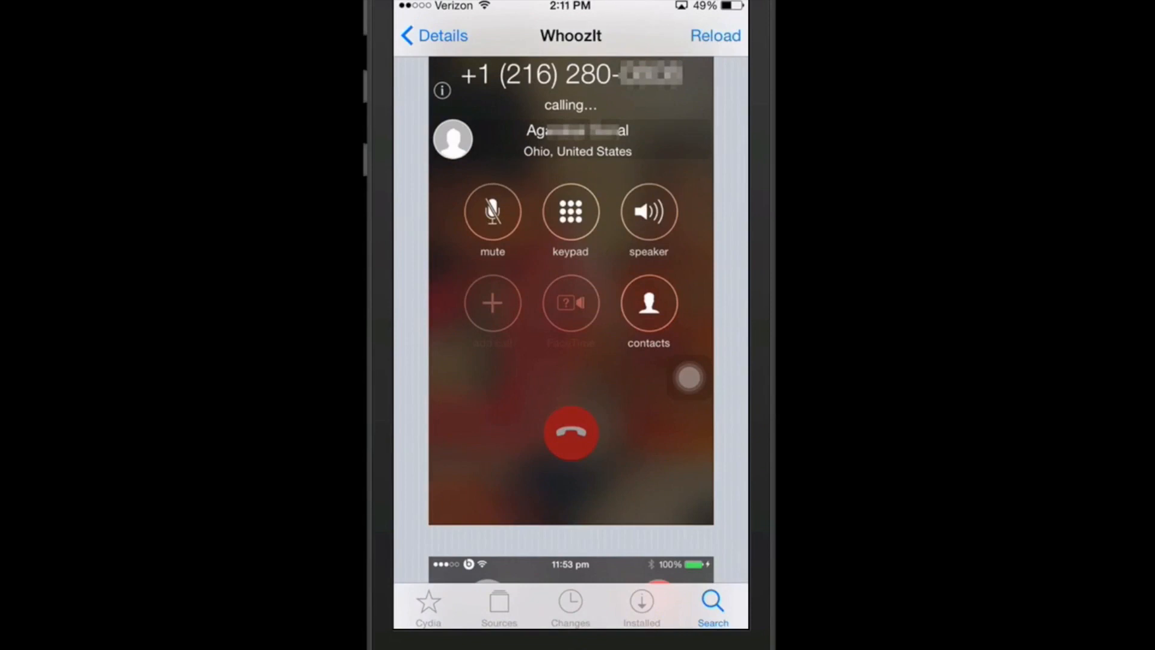
Scroll through the WhoozIt caller ID screenshots before leaving Cydia
{"action": "scroll", "scroll_direction": "down", "scroll_amount": 3}
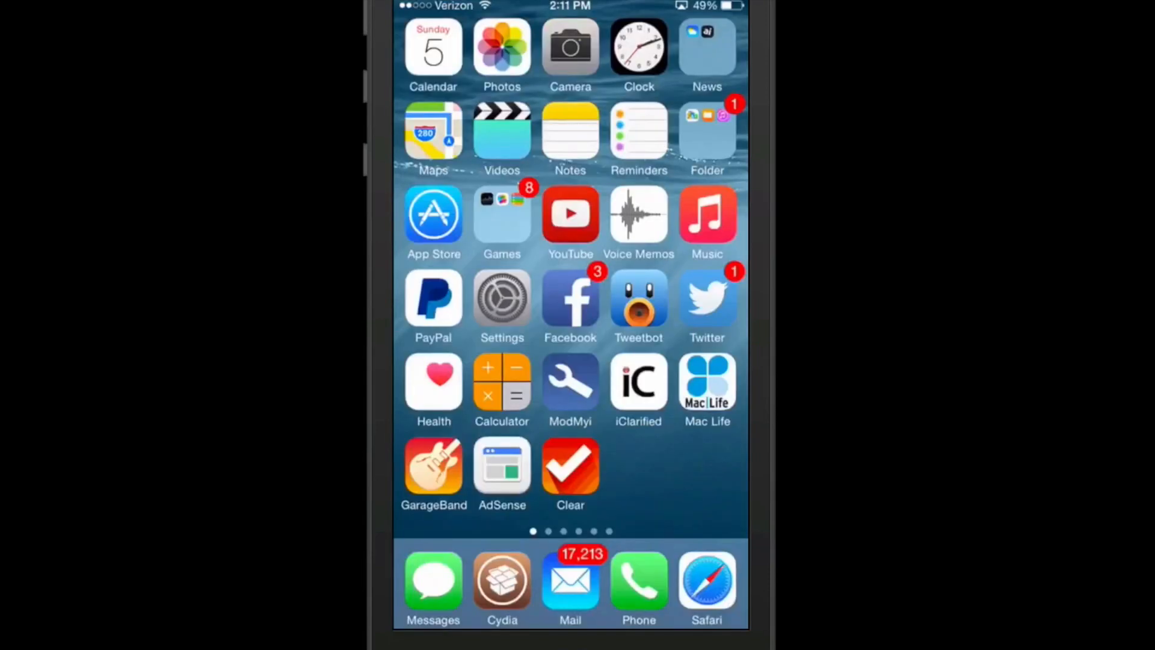
Launch Twitter from the home screen to its home timeline
{"action": "left_click", "coordinate": [501, 48]}
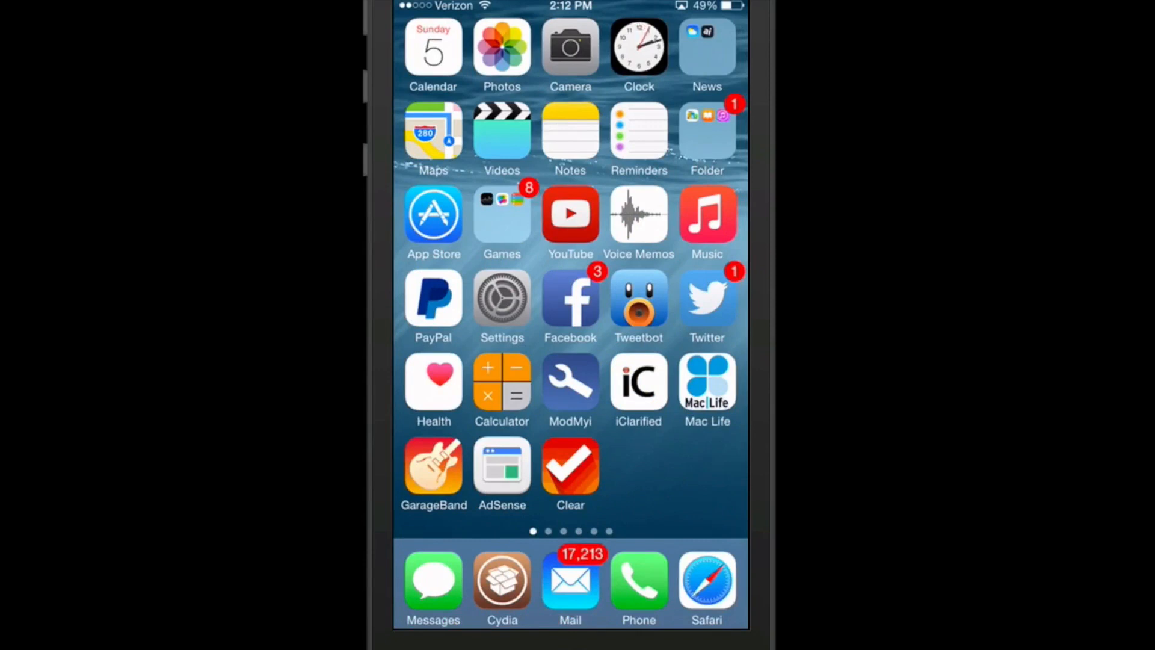
{"action": "left_click", "coordinate": [705, 296]}
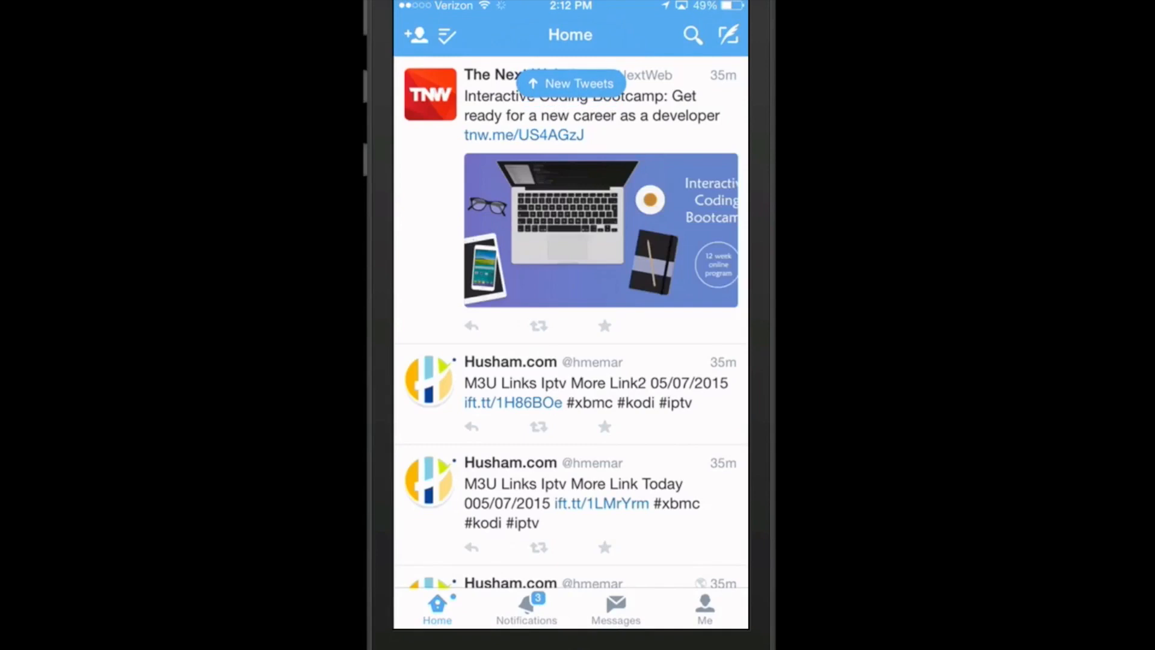
Reach Twitter ++ Settings through the Me tab's profile gear options
{"action": "left_click", "coordinate": [703, 608]}
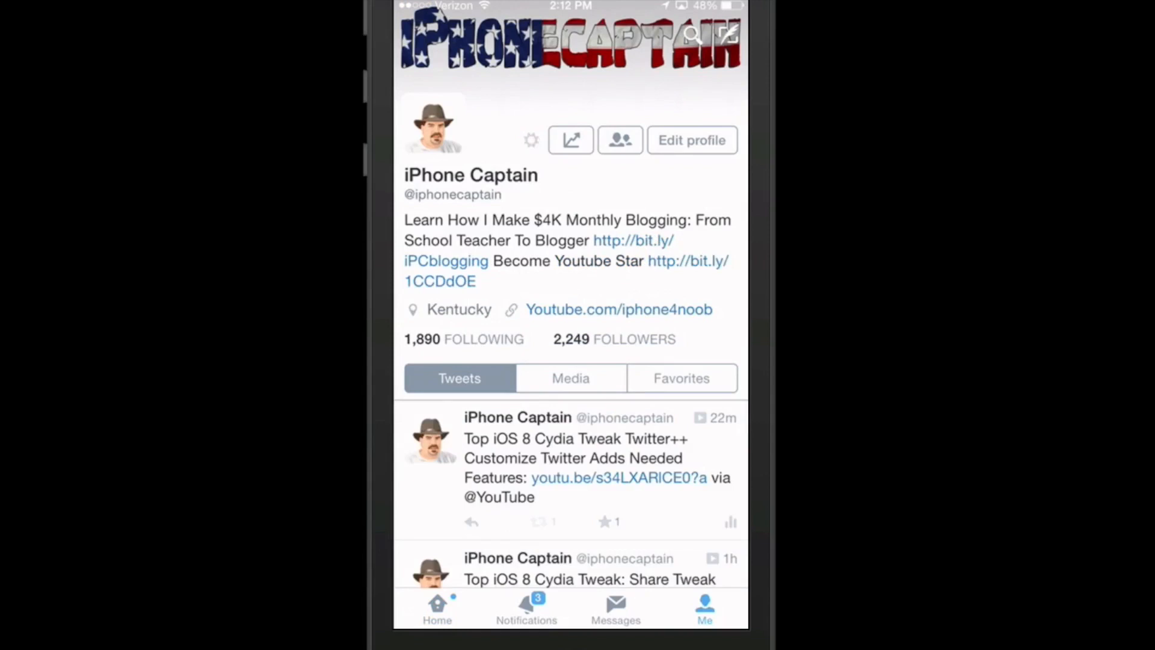
{"action": "left_click", "coordinate": [531, 140]}
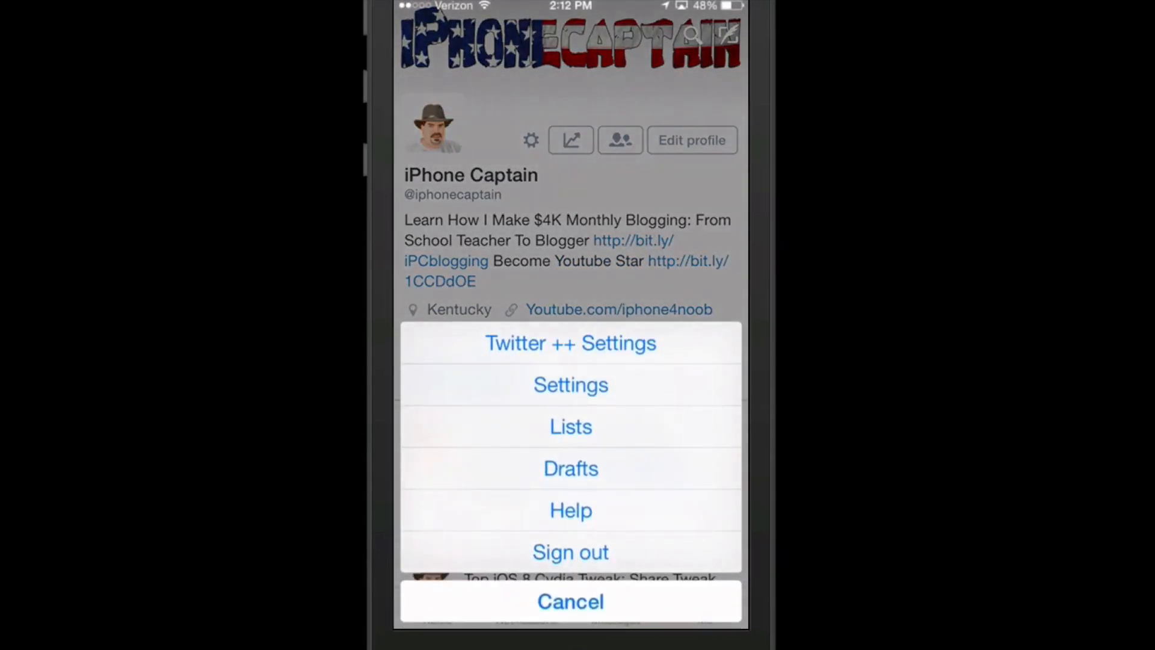
{"action": "left_click", "coordinate": [570, 342]}
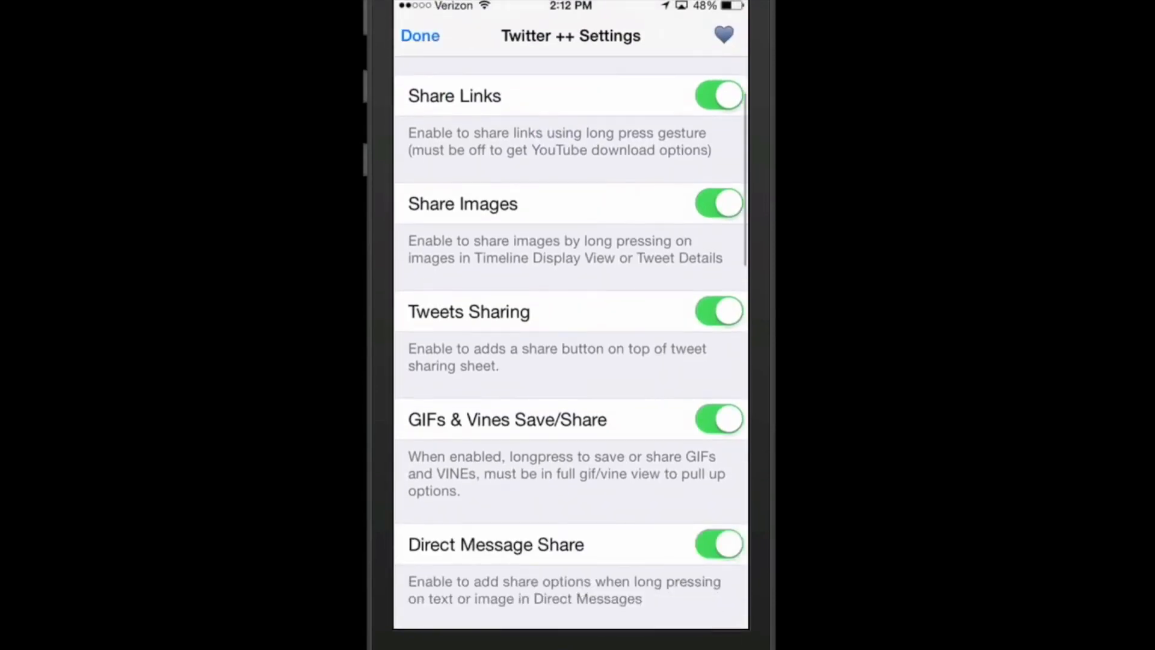
Review YouTube Link, Instagram Link and Long Tweets sub-options, returning to the main list each time
{"action": "scroll", "scroll_direction": "down", "scroll_amount": 3}
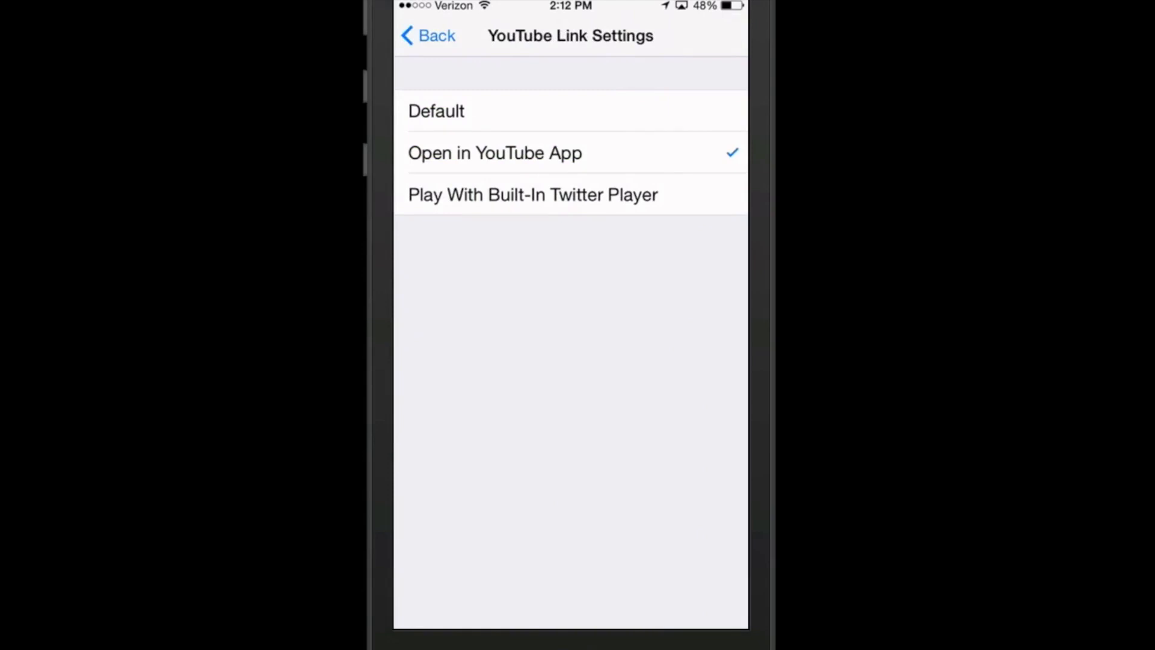
{"action": "left_click", "coordinate": [427, 35]}
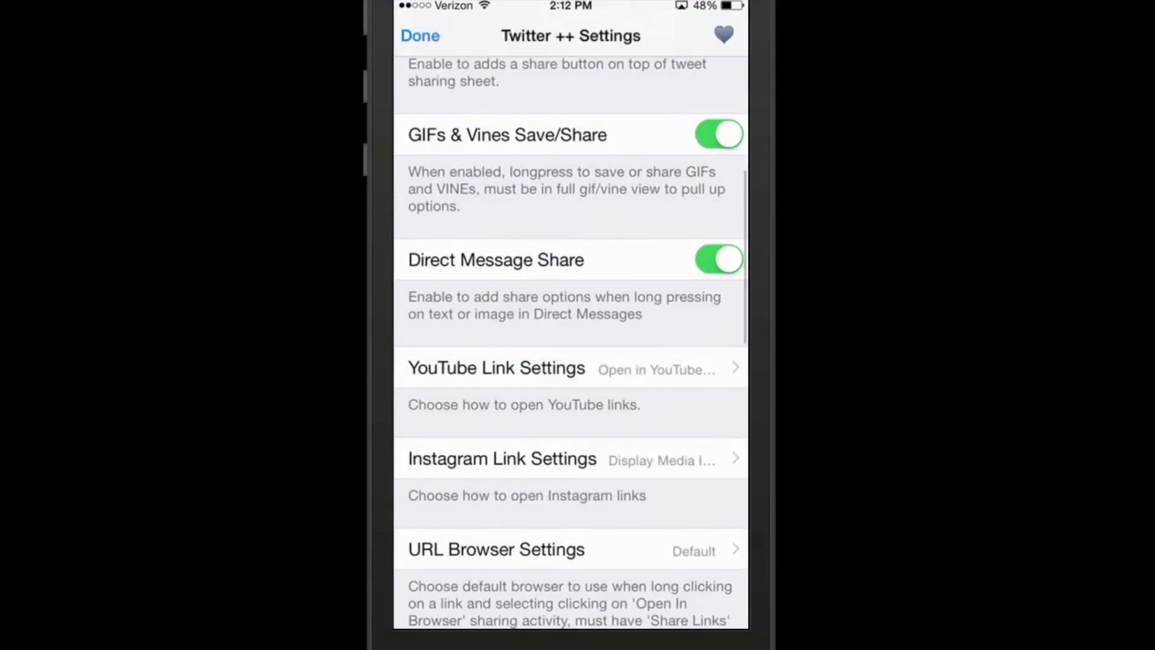
{"action": "scroll", "scroll_direction": "down", "scroll_amount": 3}
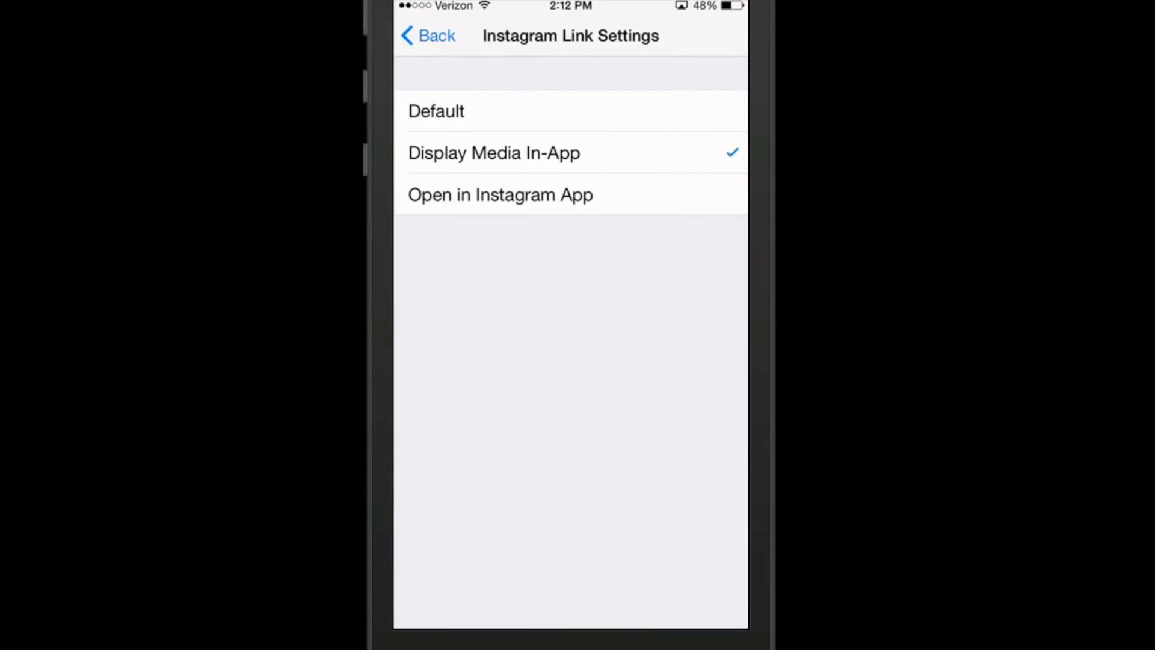
{"action": "left_click", "coordinate": [427, 35]}
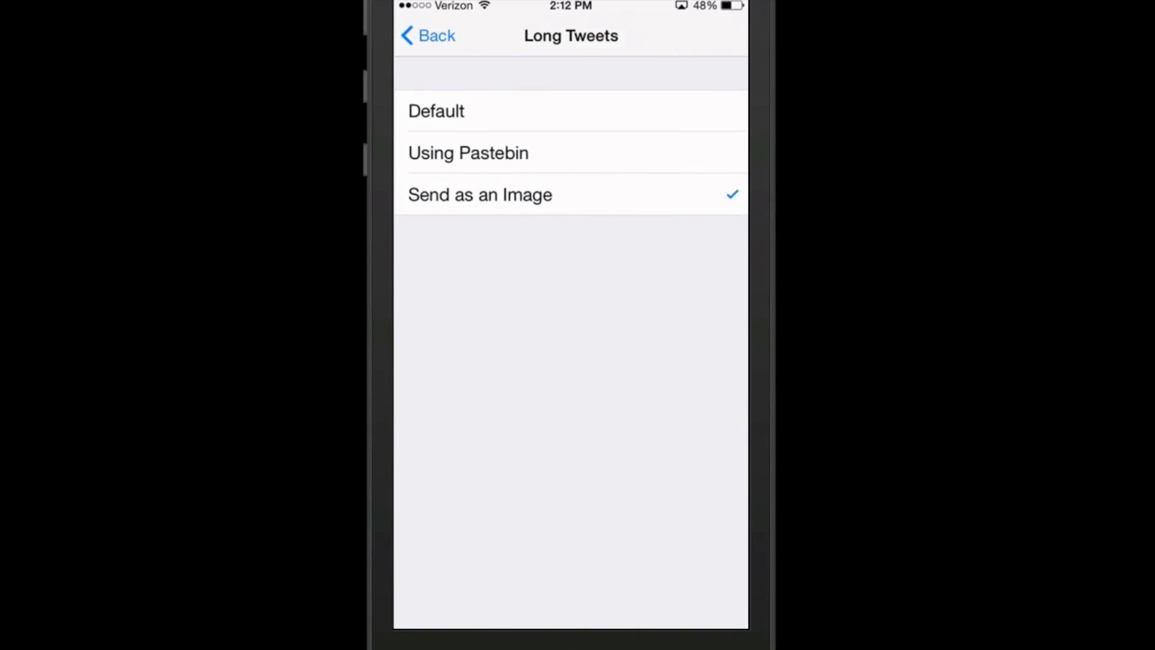
{"action": "left_click", "coordinate": [427, 36]}
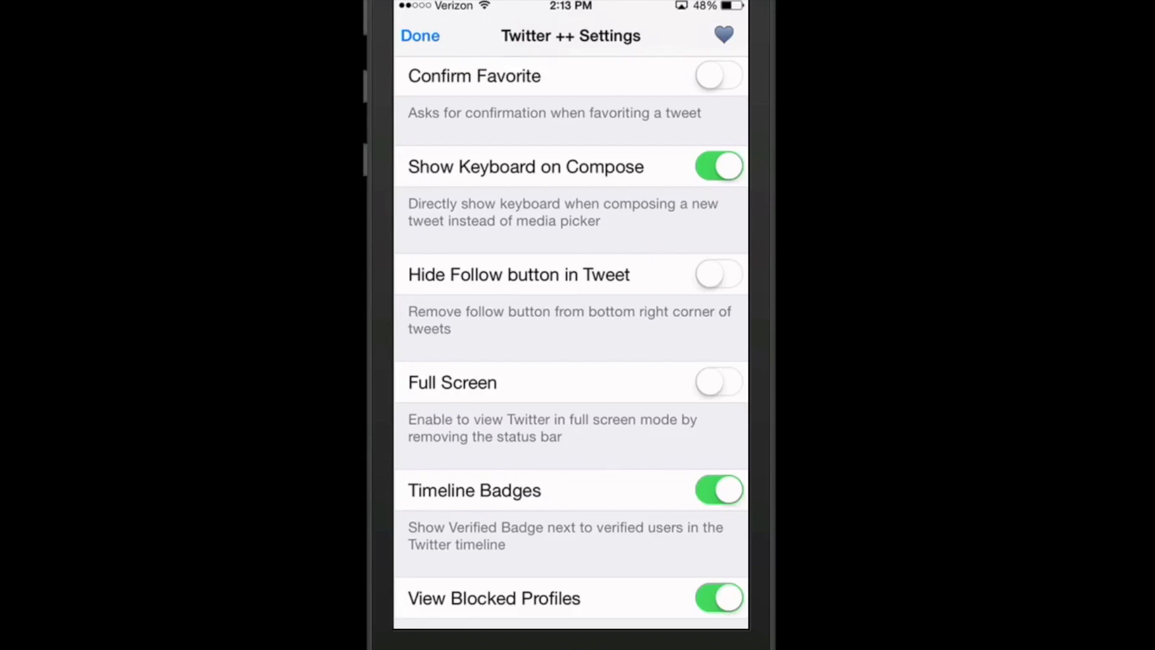
Switch on Full Screen at the bottom of Twitter ++ Settings, cancel the restart alert, and finish
{"action": "scroll", "scroll_direction": "down", "scroll_amount": 3}
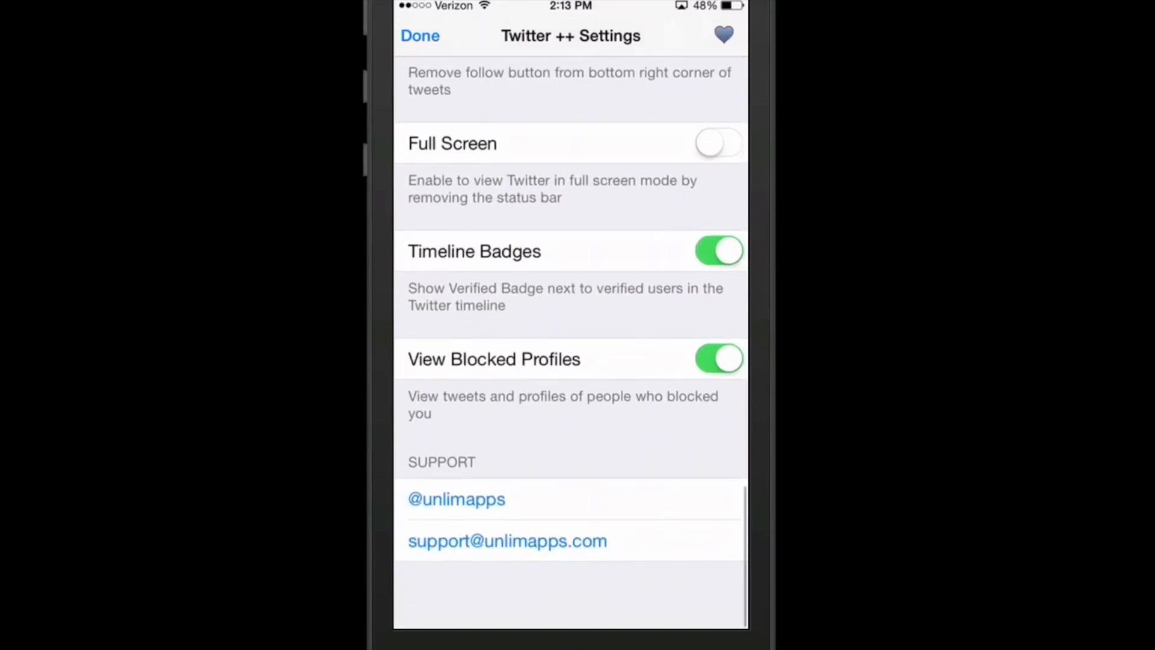
{"action": "scroll", "scroll_direction": "down", "scroll_amount": 3}
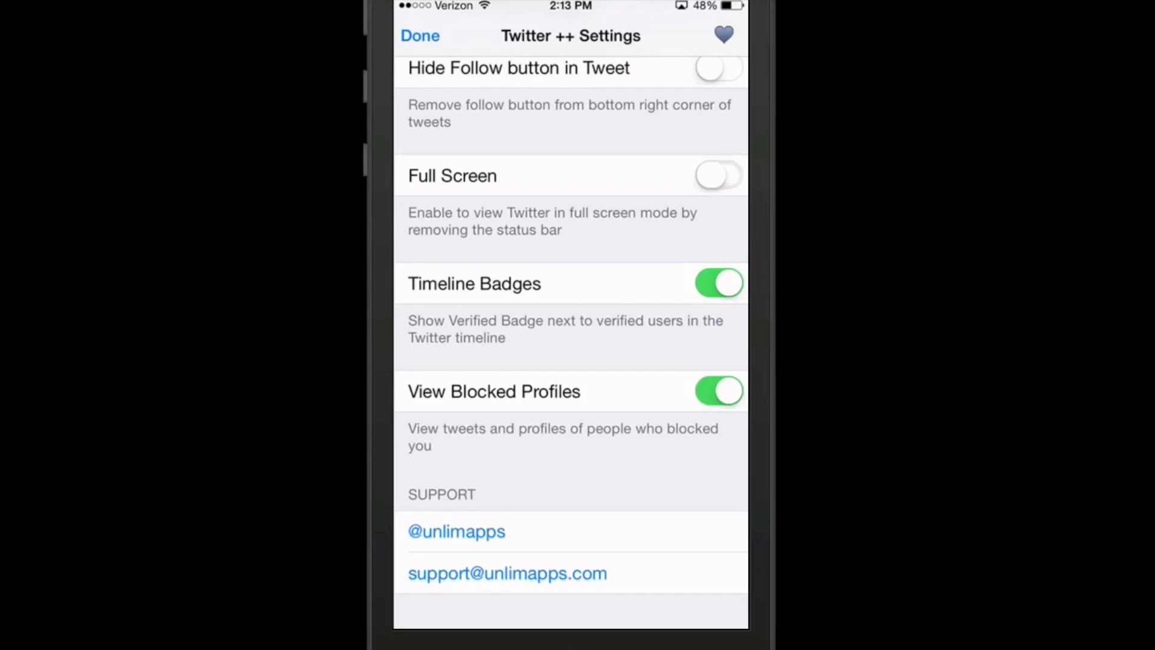
{"action": "left_click", "coordinate": [718, 175]}
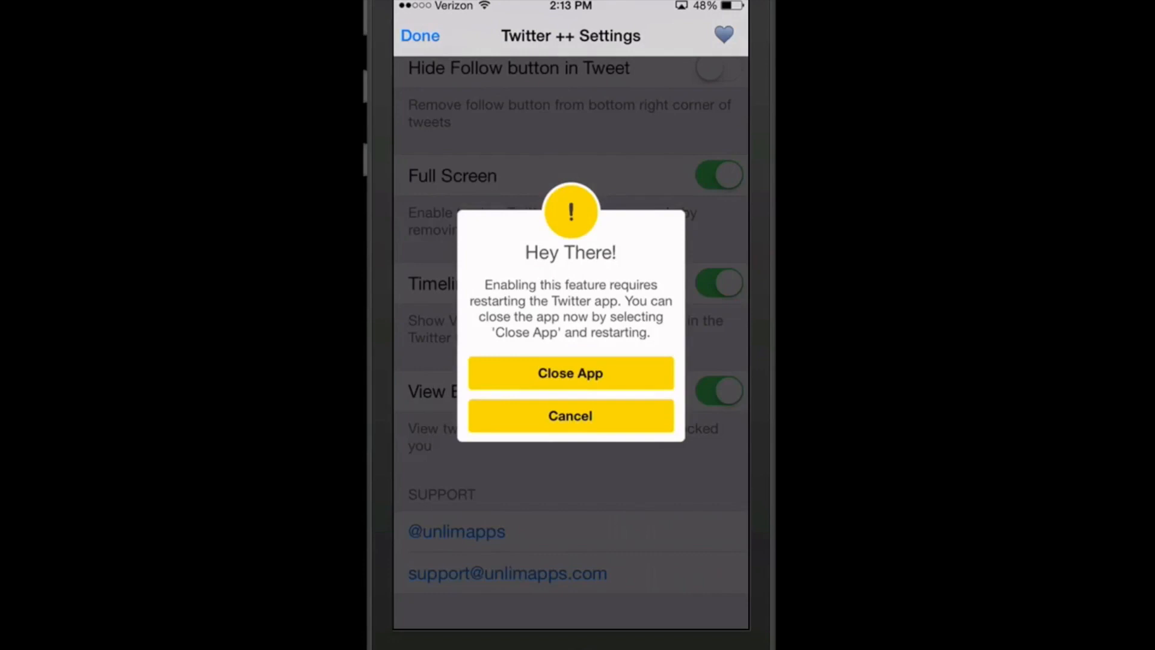
{"action": "left_click", "coordinate": [571, 416]}
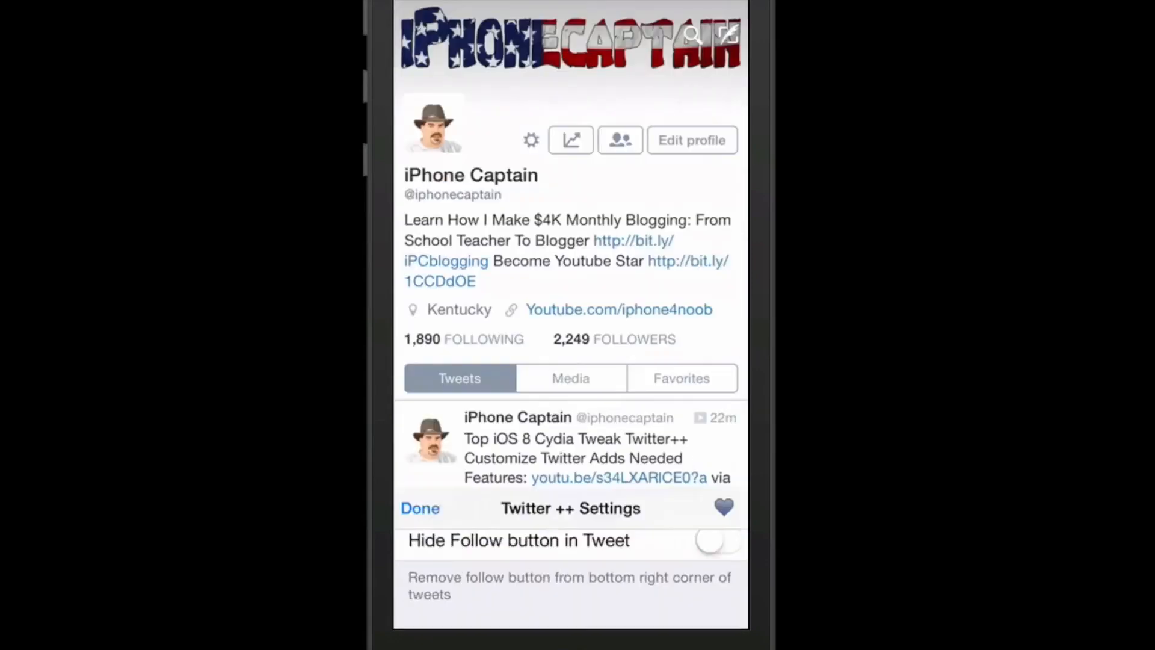
{"action": "left_click", "coordinate": [420, 508]}
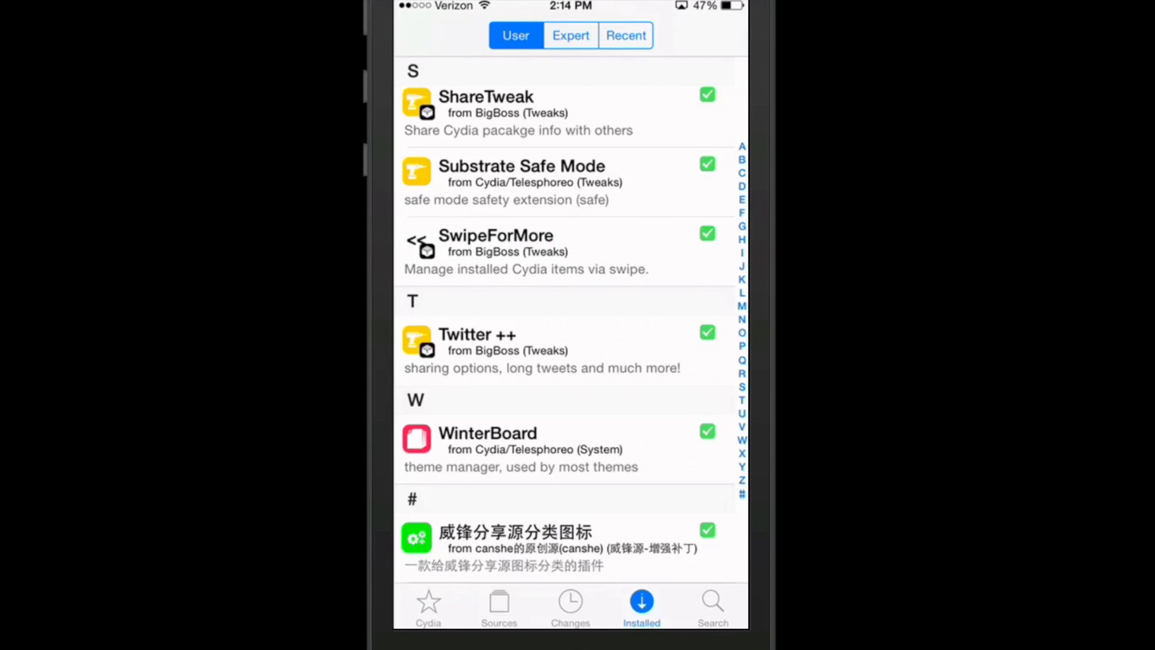
Show Cydia's Installed packages list, where SwipeForMore appears
{"action": "left_click", "coordinate": [495, 250]}
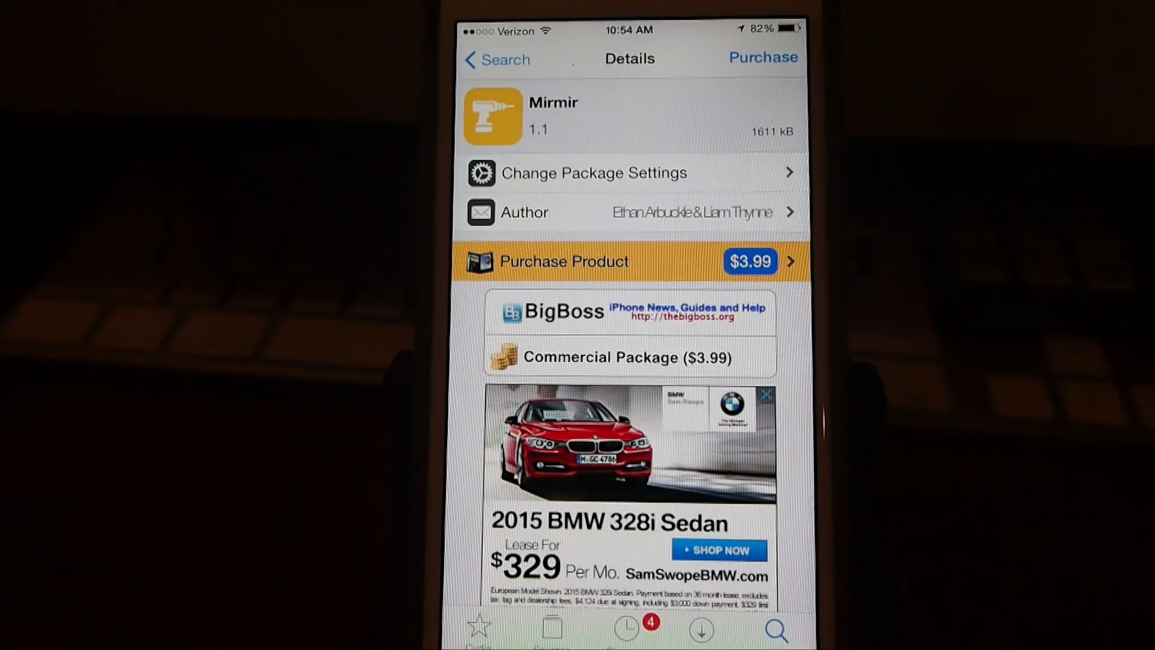
Return to the home screen after viewing Mirmir's $3.99 package details
{"action": "key", "text": "home"}
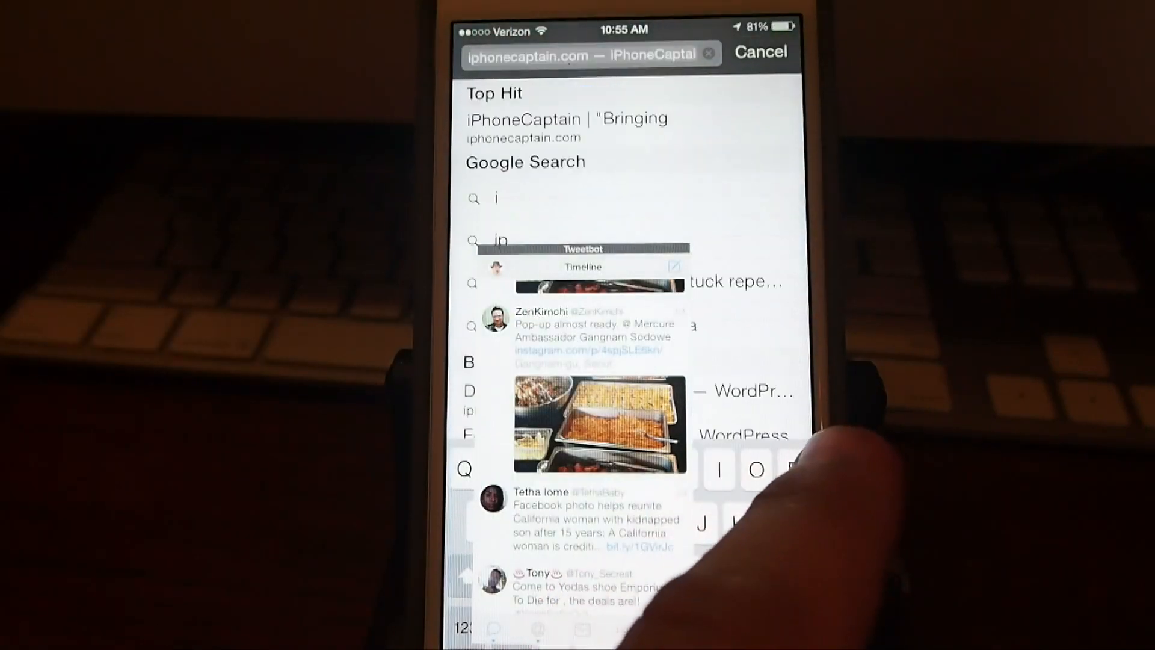
Float Tweetbot's timeline as a Mirmir peek window over Safari's address search
{"action": "left_click", "coordinate": [566, 118]}
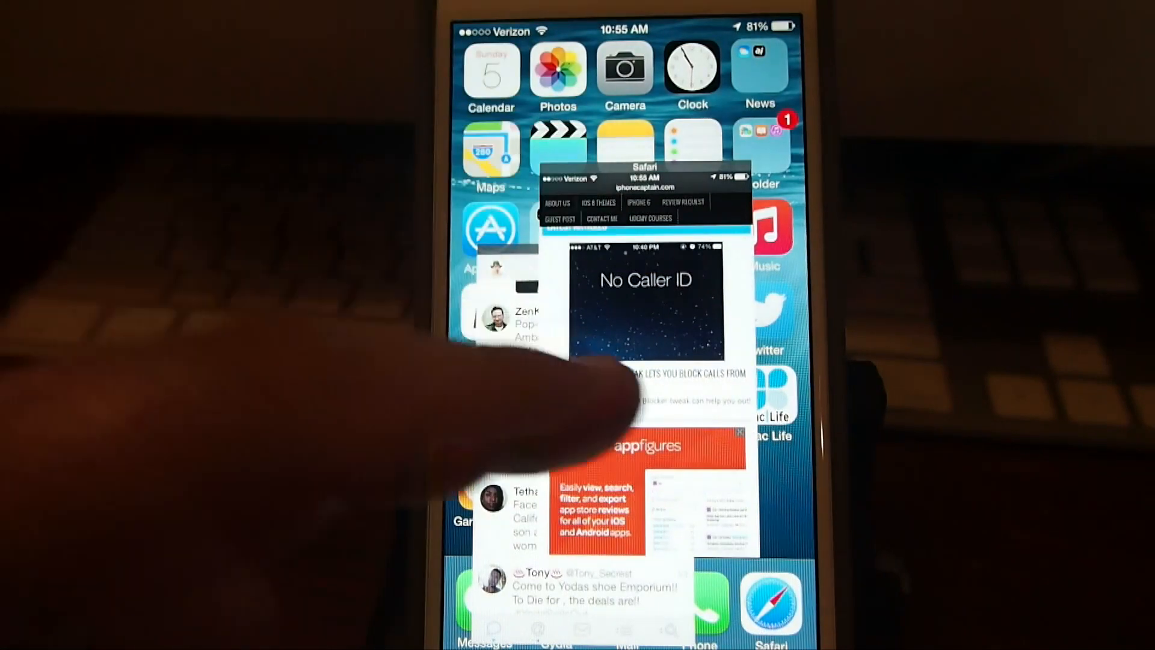
Scroll within the floating Safari and Tweetbot Mirmir windows over the home screen
{"action": "scroll", "scroll_direction": "down", "scroll_amount": 3}
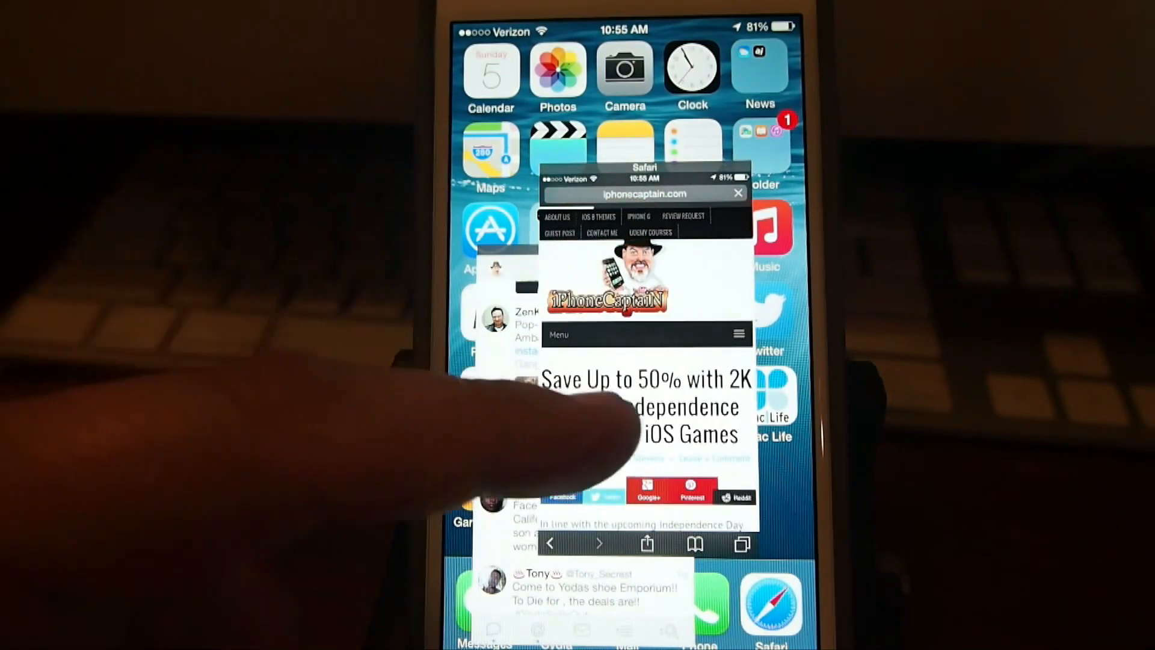
{"action": "scroll", "scroll_direction": "down", "scroll_amount": 3}
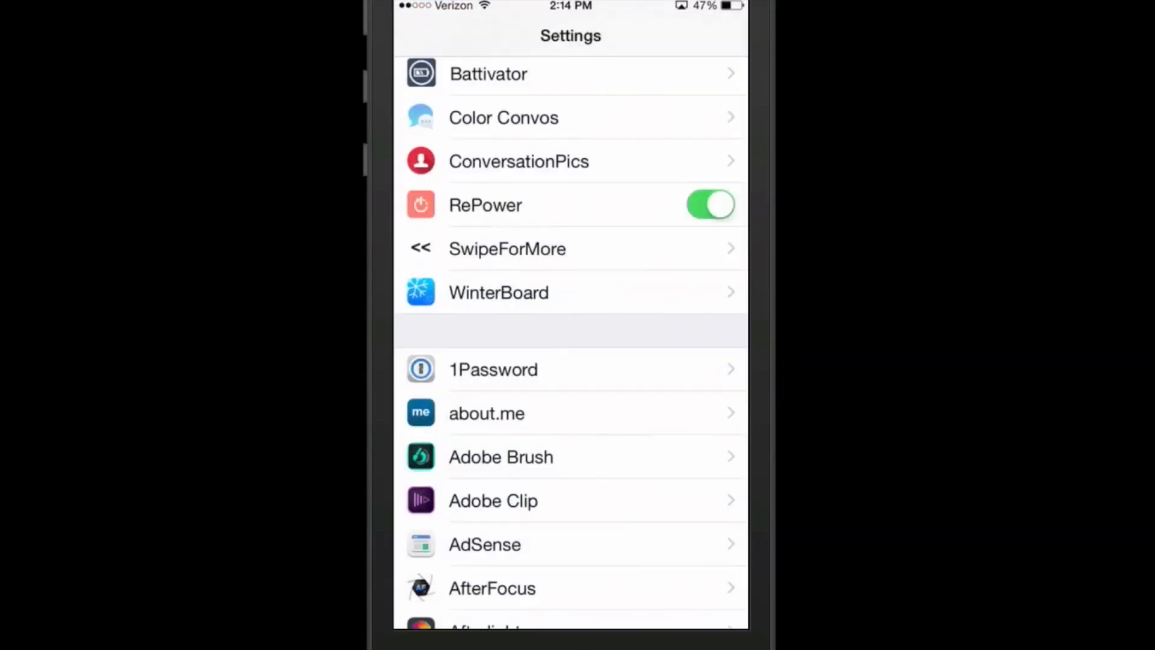
Open Battivator's settings page from the tweak section of Settings
{"action": "left_click", "coordinate": [488, 73]}
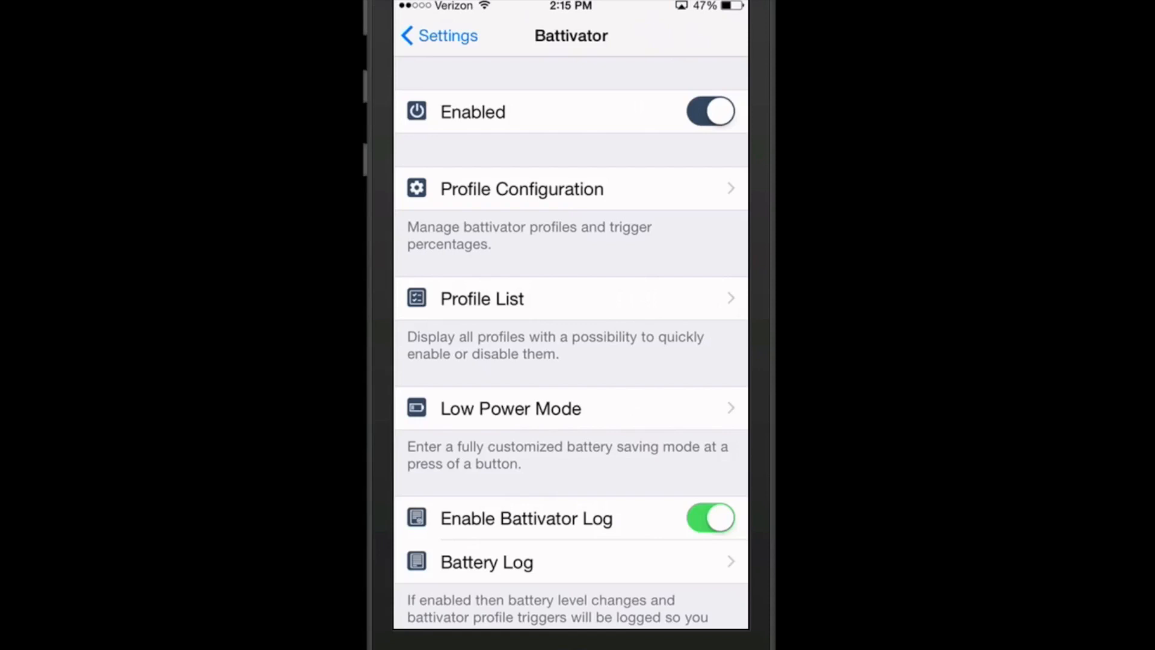
Review the profile's trigger Conditions under Profile Configuration, then go back
{"action": "left_click", "coordinate": [521, 189]}
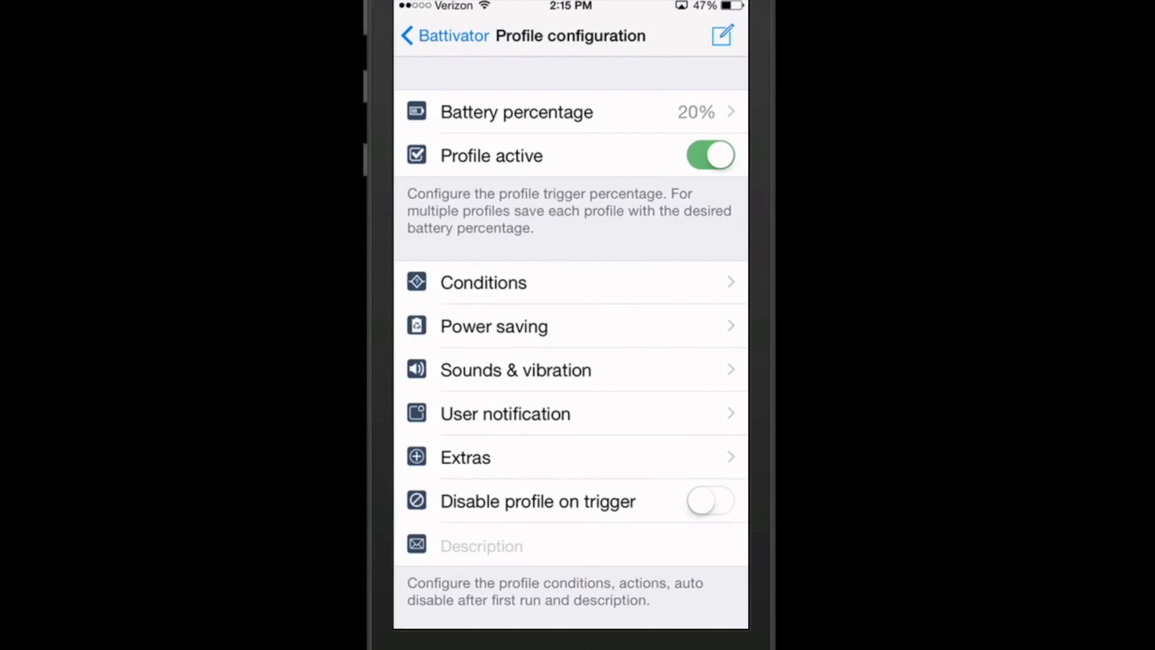
{"action": "left_click", "coordinate": [483, 282]}
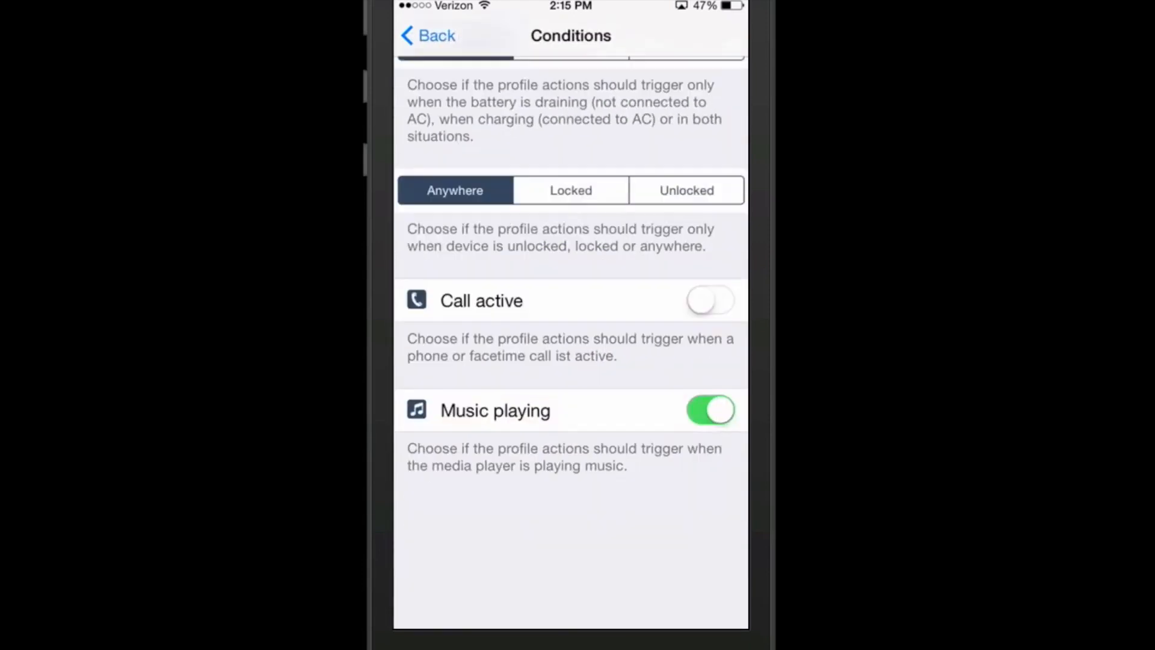
{"action": "scroll", "scroll_direction": "down", "scroll_amount": 3}
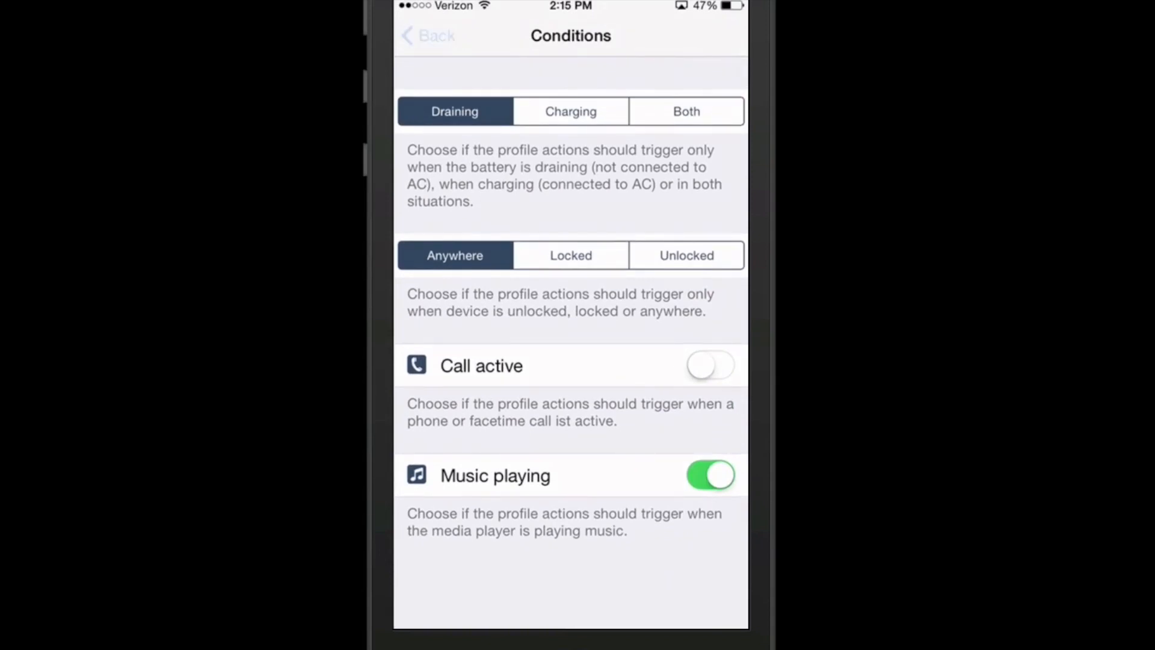
{"action": "left_click", "coordinate": [427, 35]}
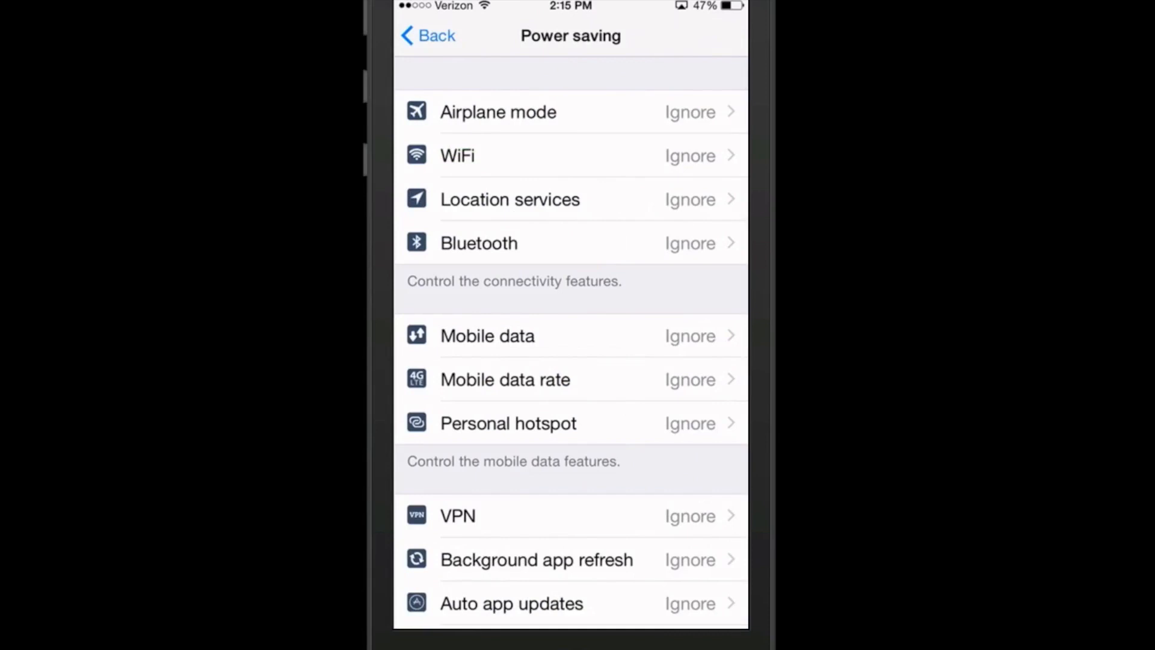
Set WiFi to Disable in power saving and view Location services actions
{"action": "left_click", "coordinate": [571, 154]}
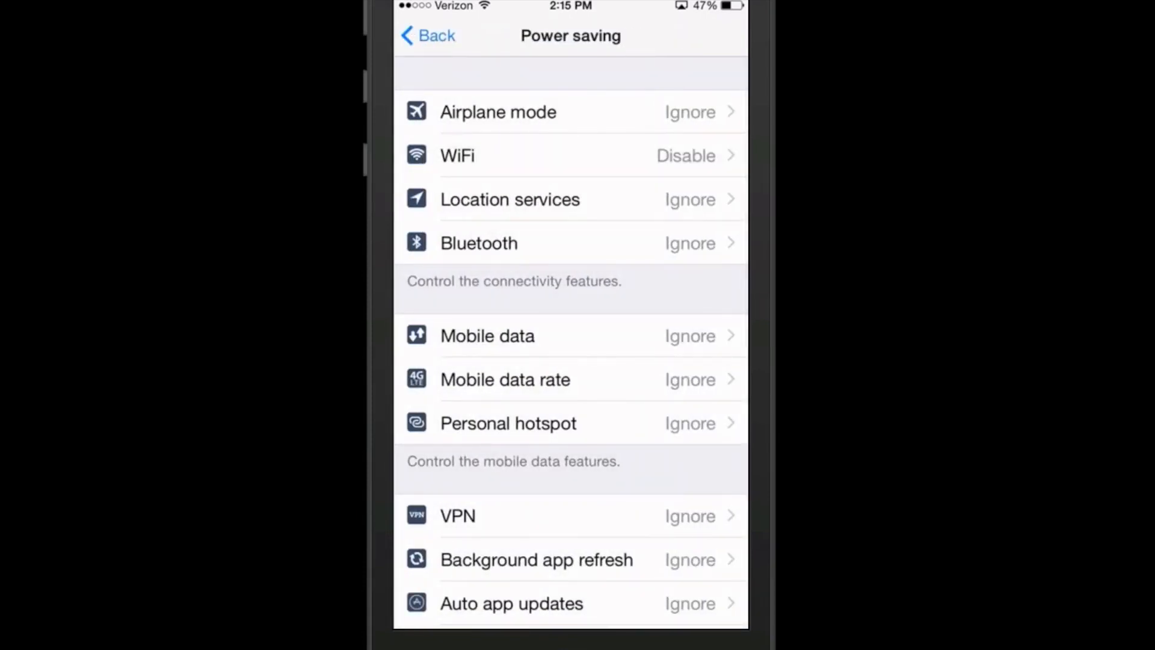
{"action": "left_click", "coordinate": [510, 200]}
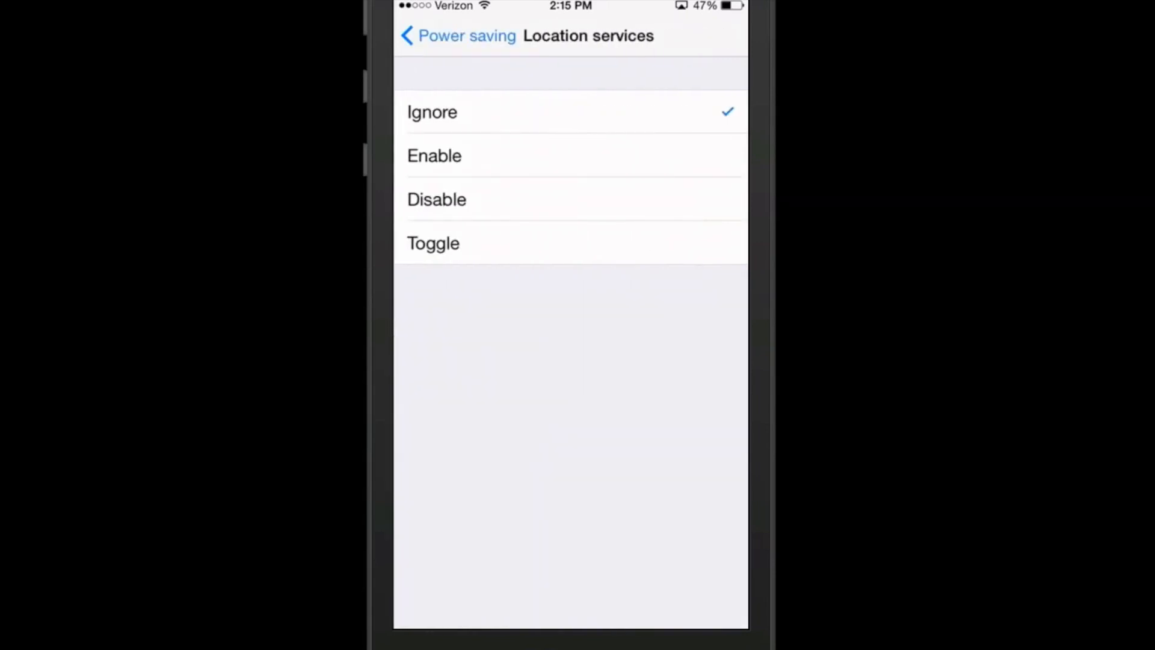
{"action": "left_click", "coordinate": [437, 199]}
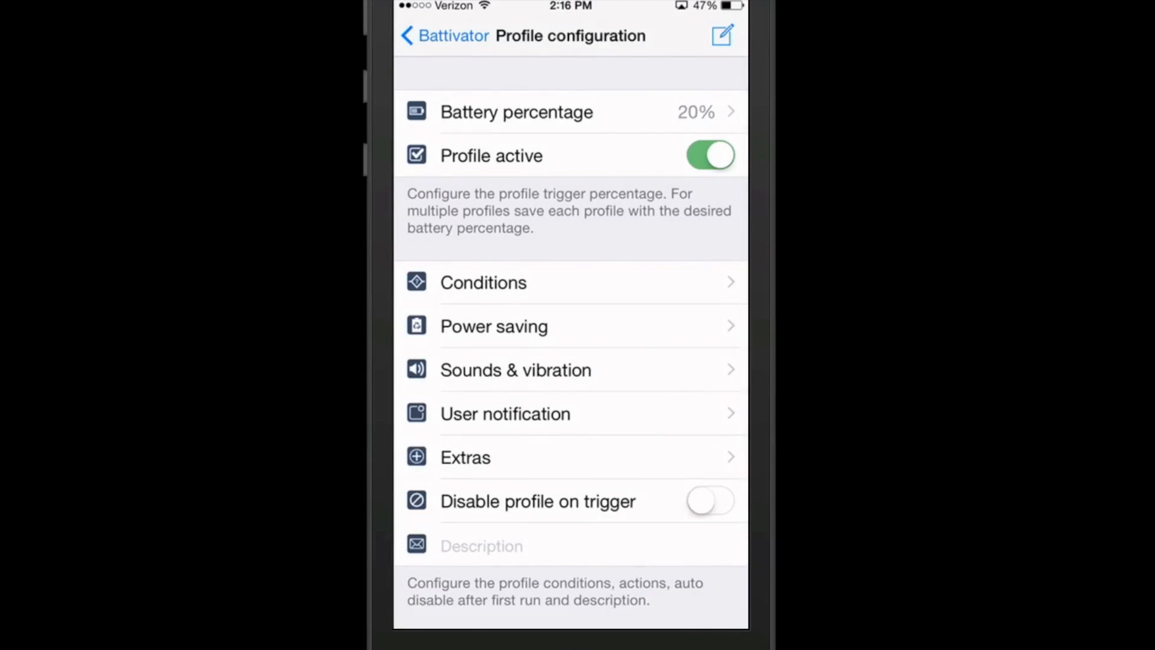
Review Battivator's user notification options, then go back and exit to the home screen
{"action": "left_click", "coordinate": [465, 457]}
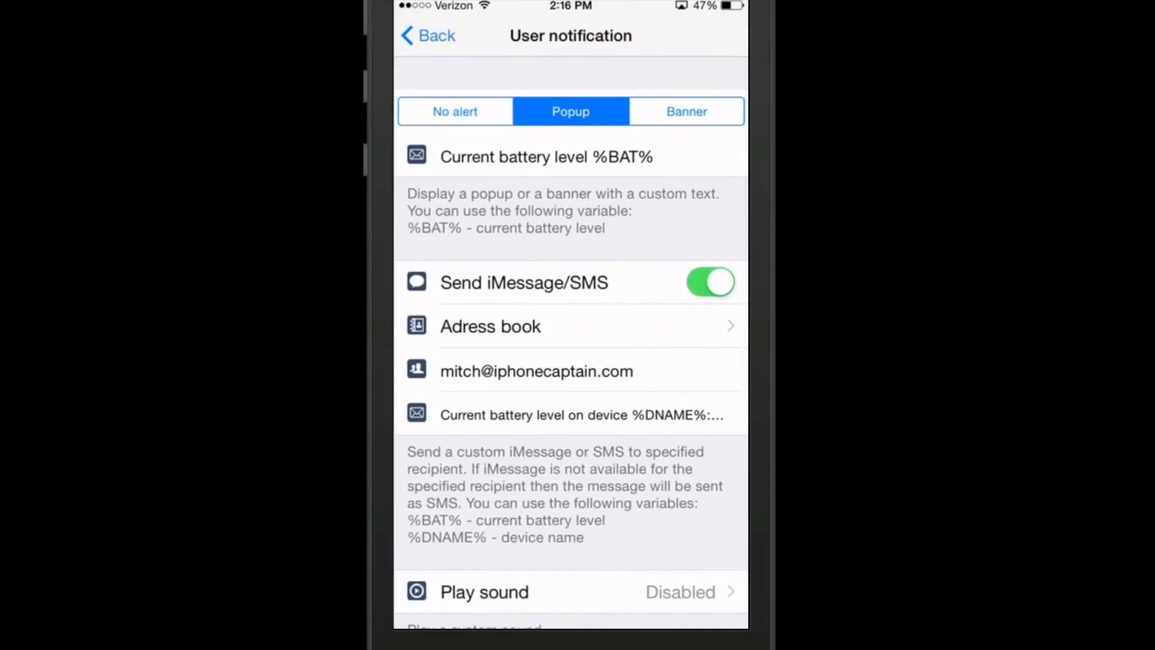
{"action": "left_click", "coordinate": [427, 36]}
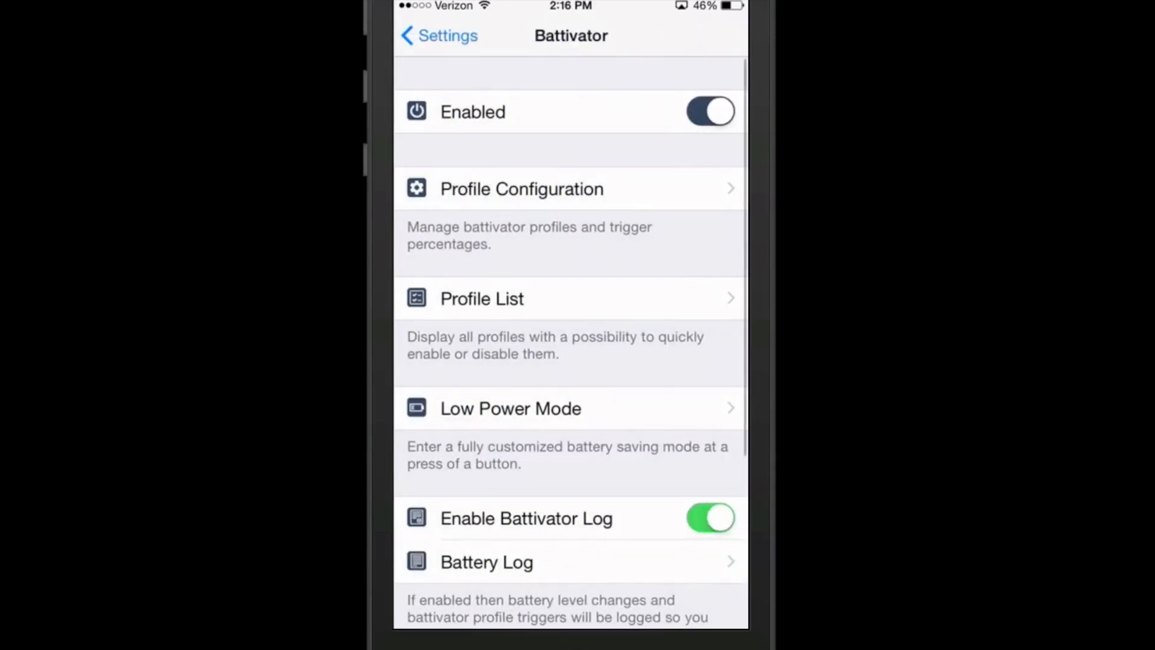
{"action": "key", "text": "home"}
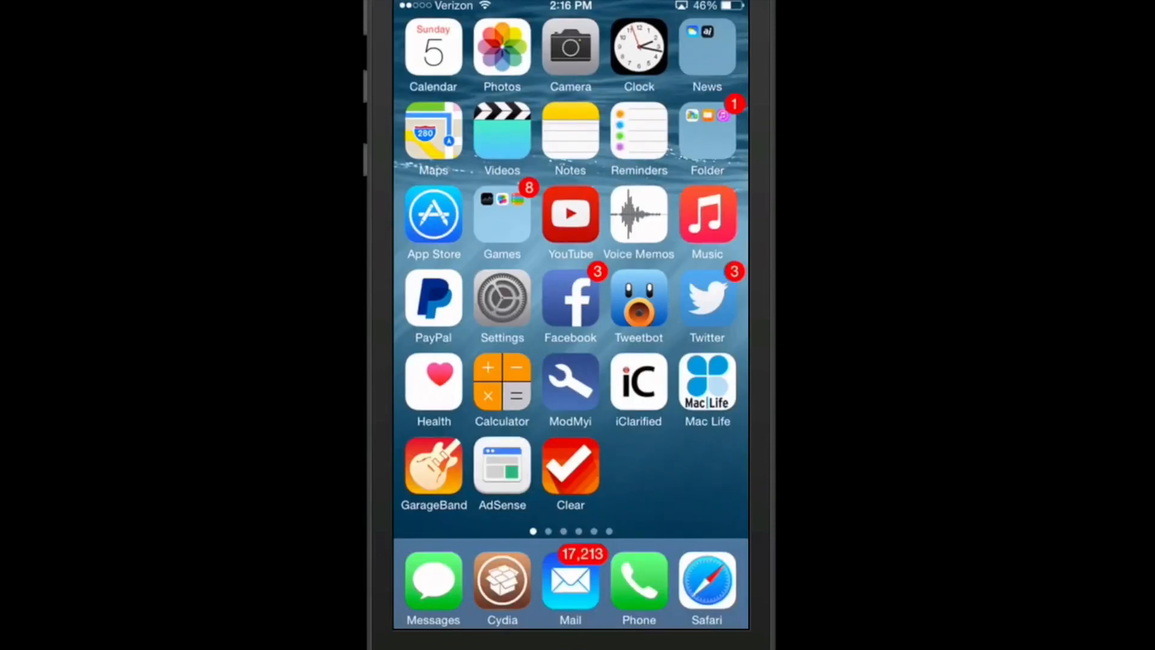